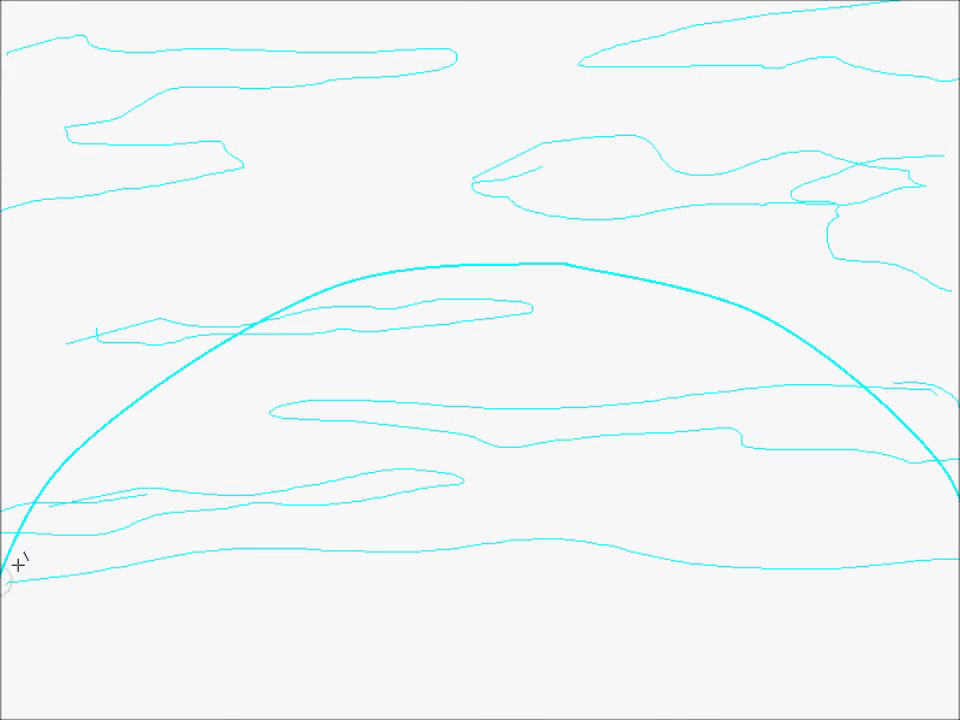
Drag a large thin brown circle for the sun, centred low over the cyan sketch arc.
{"action": "left_click_drag", "start_coordinate": [4, 578], "coordinate": [322, 288]}
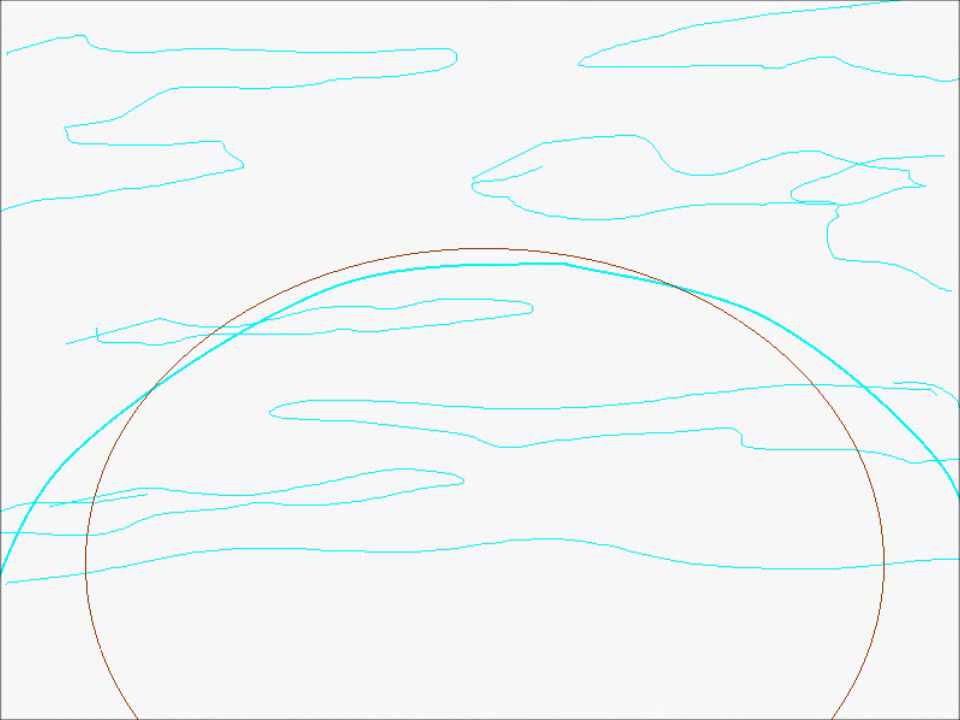
Fill the bottom band dark brown for the ground and add two brown cloud shapes above.
{"action": "left_click", "coordinate": [884, 648]}
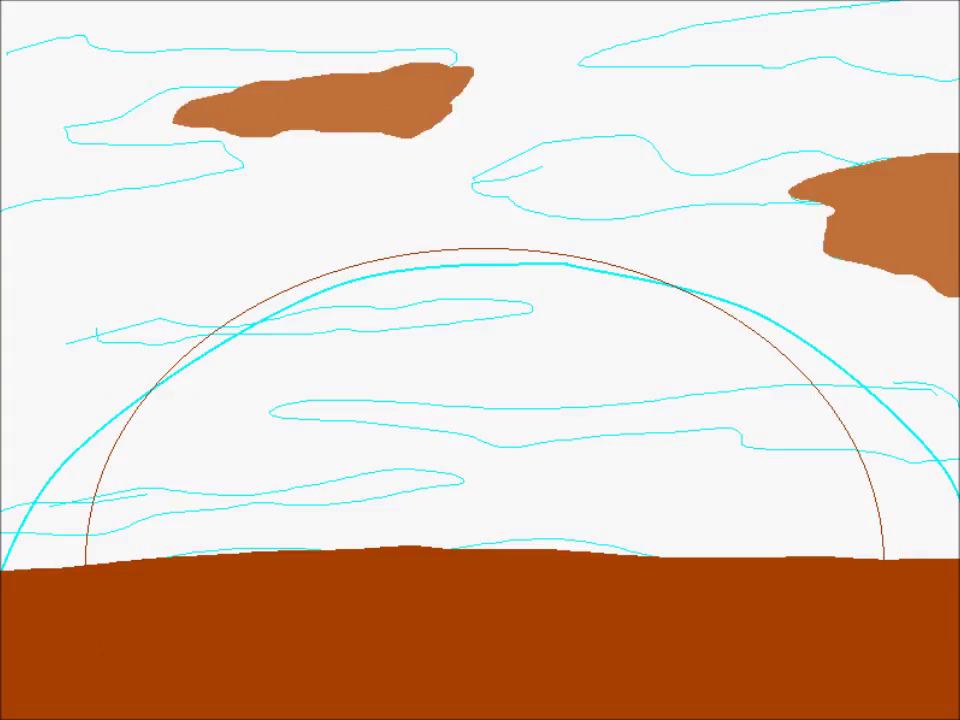
Brush a light orange cloud across the top left of the sky.
{"action": "left_click_drag", "start_coordinate": [20, 40], "coordinate": [464, 50]}
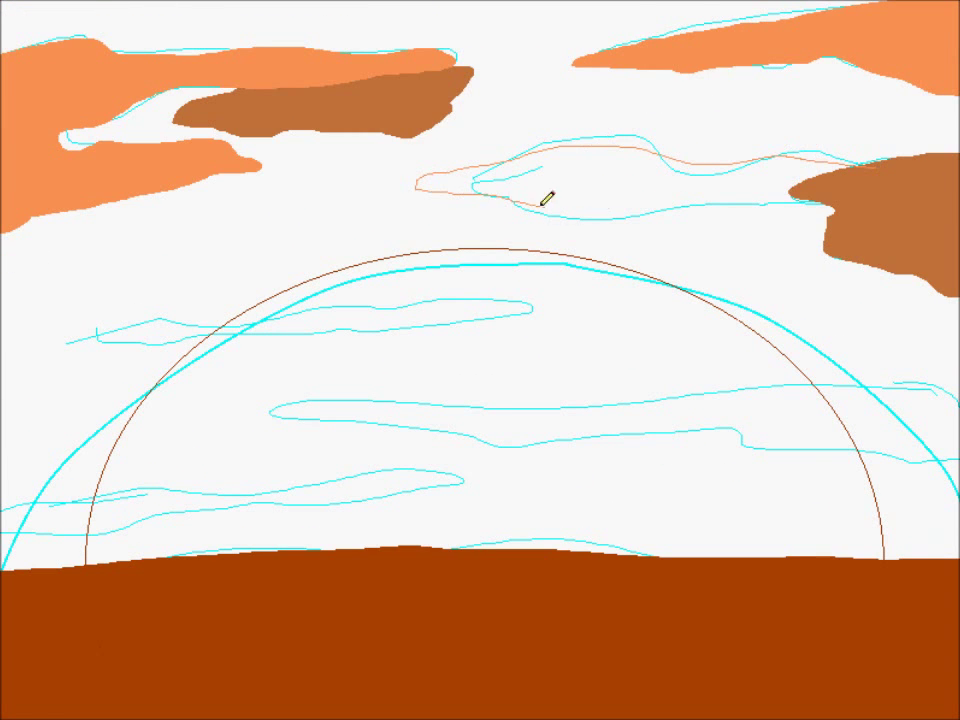
{"action": "left_click", "coordinate": [544, 196]}
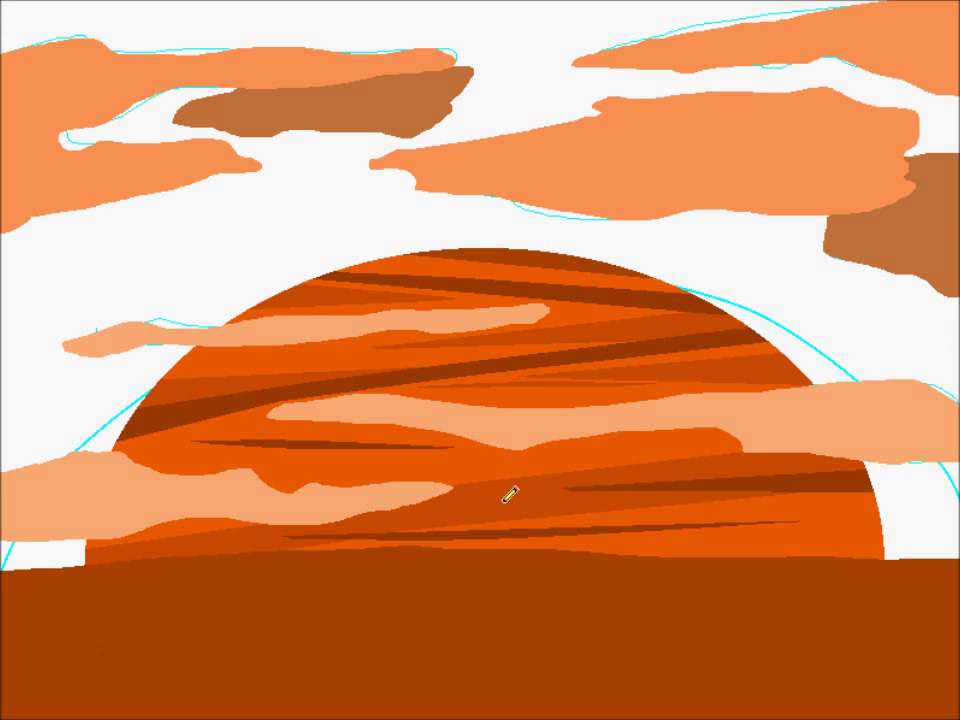
{"action": "mouse_move", "coordinate": [152, 236]}
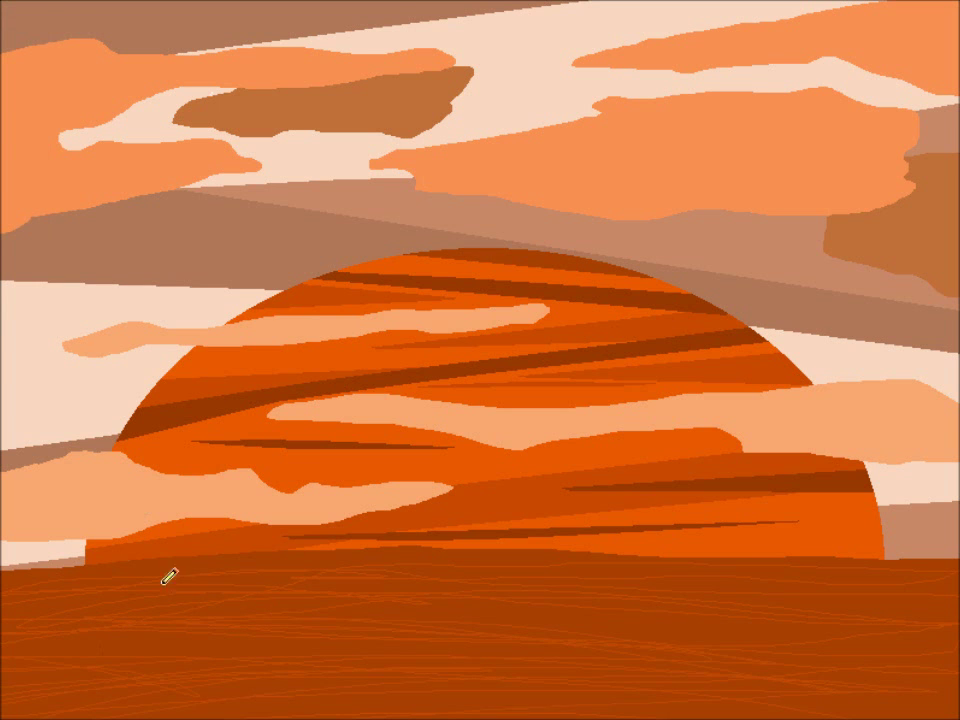
Brush thin orange swirl strokes across the dark brown ground for texture.
{"action": "left_click_drag", "start_coordinate": [168, 578], "coordinate": [440, 568]}
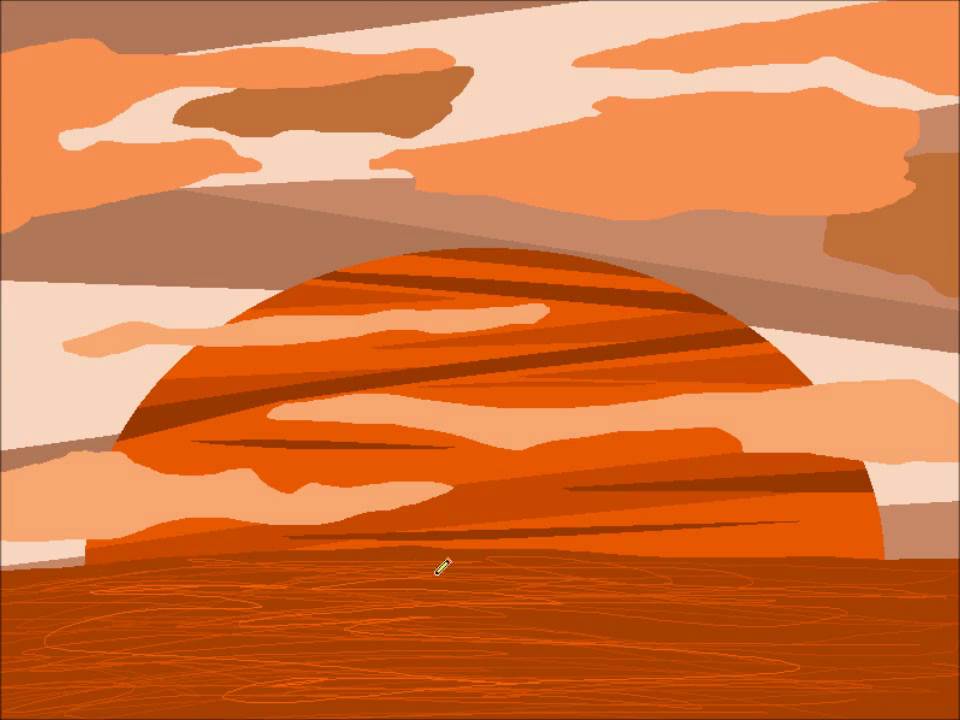